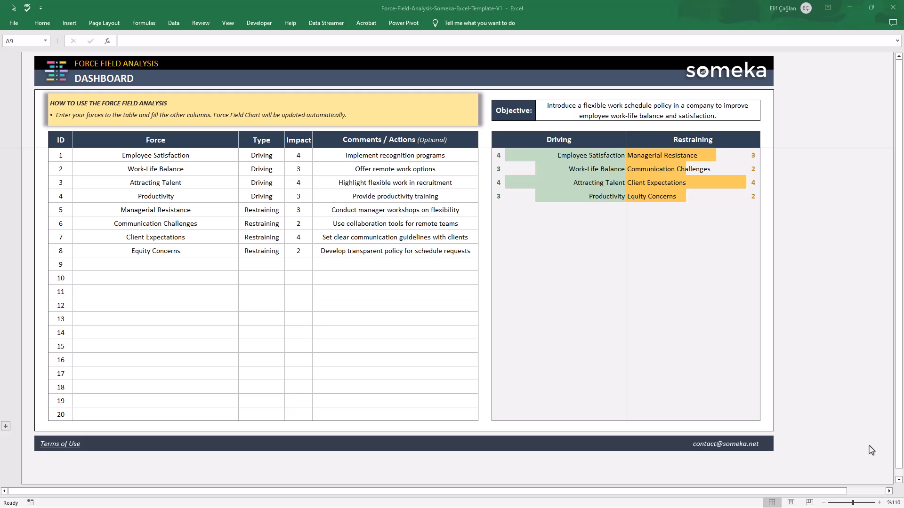
{"action": "mouse_move", "coordinate": [276, 197]}
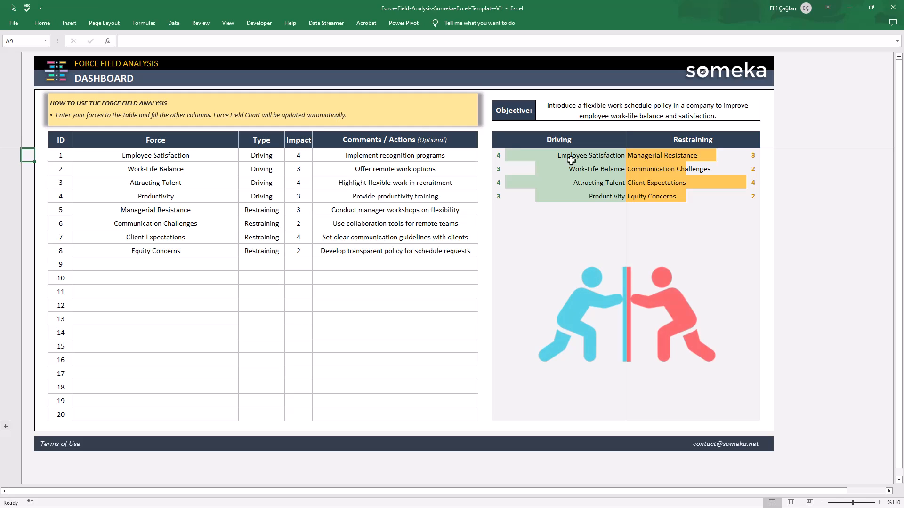
Step: Clear the objective statement back to its placeholder prompt
{"action": "left_click", "coordinate": [693, 139]}
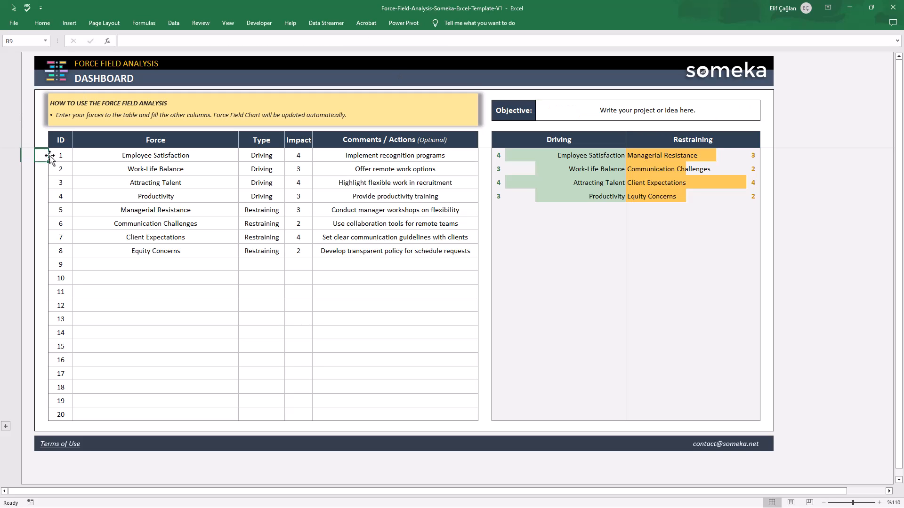
{"action": "mouse_move", "coordinate": [180, 153]}
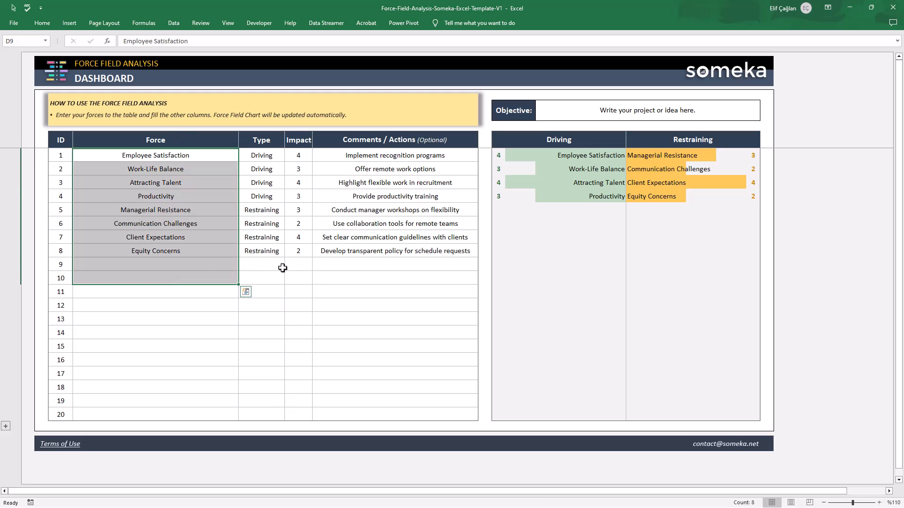
{"action": "left_click", "coordinate": [288, 266]}
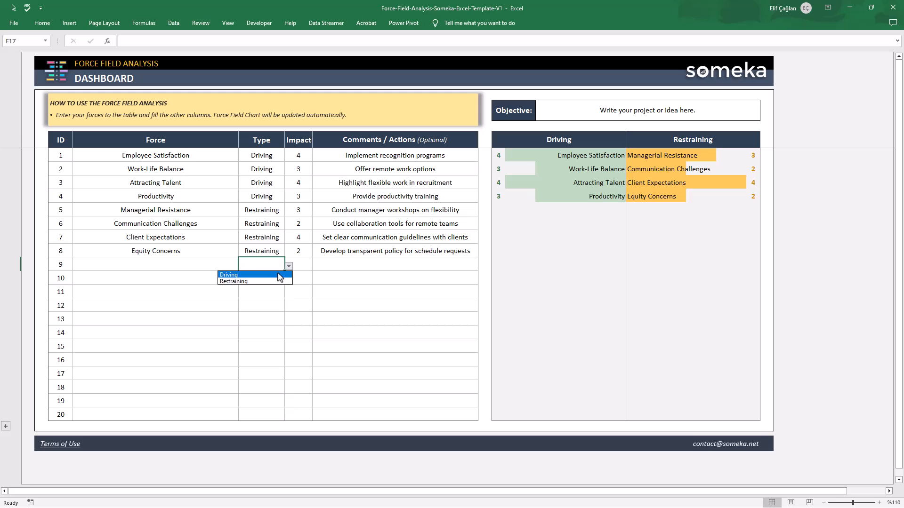
{"action": "left_click", "coordinate": [228, 275]}
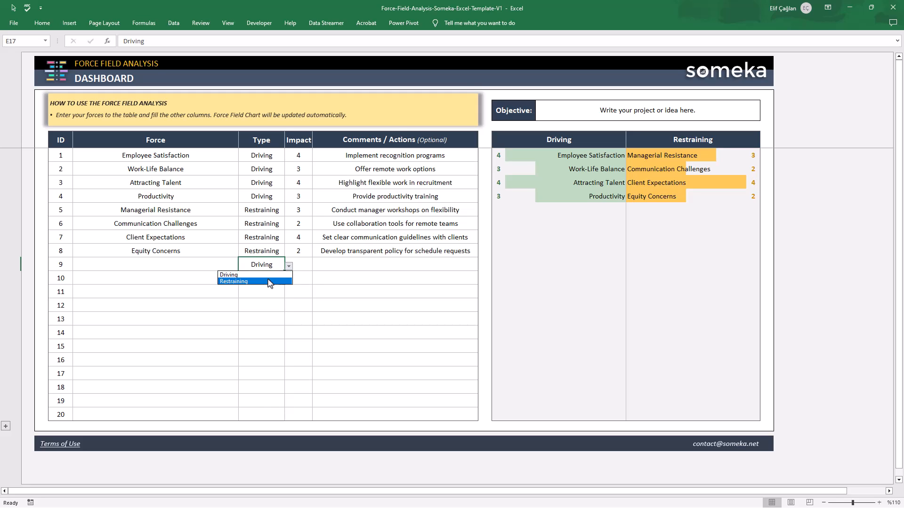
{"action": "left_click", "coordinate": [233, 281]}
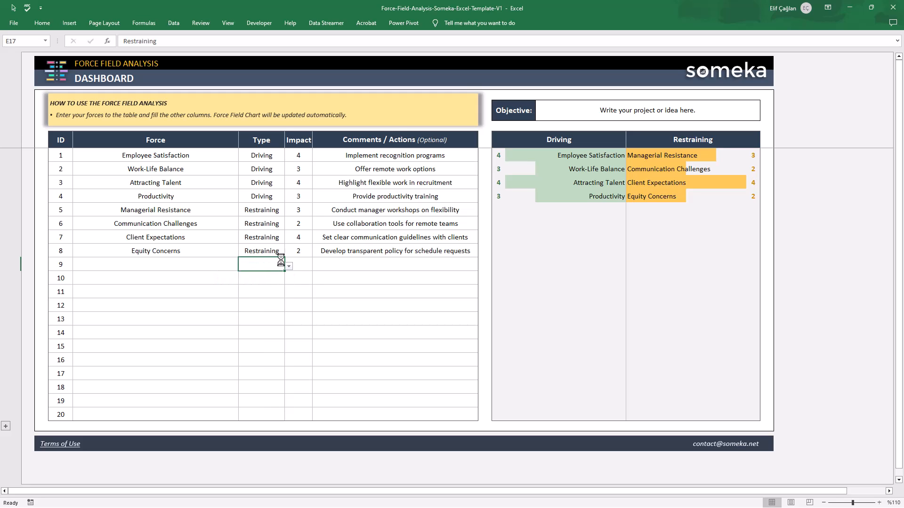
{"action": "left_click", "coordinate": [315, 266]}
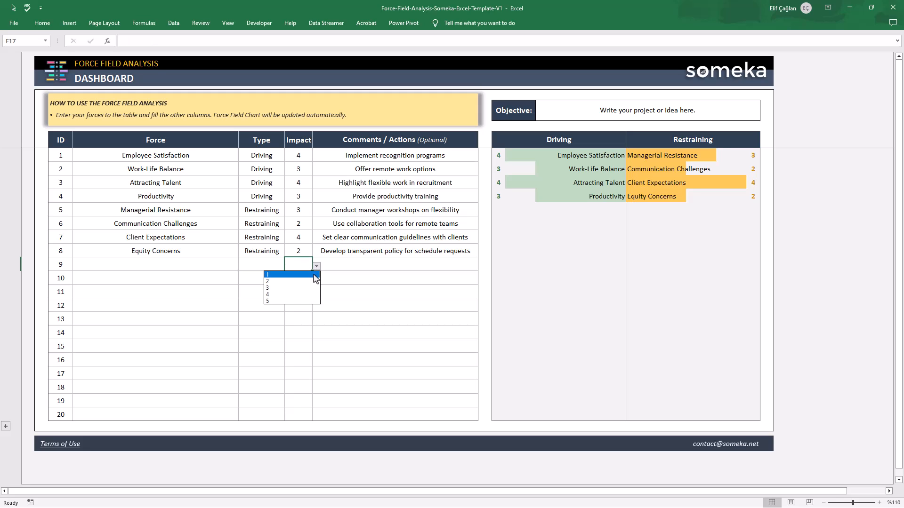
{"action": "mouse_move", "coordinate": [339, 269]}
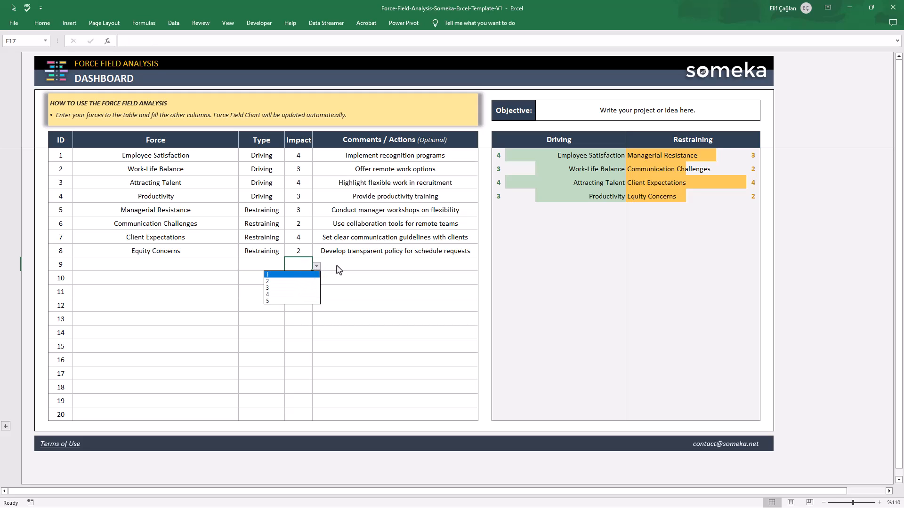
{"action": "left_click", "coordinate": [340, 264]}
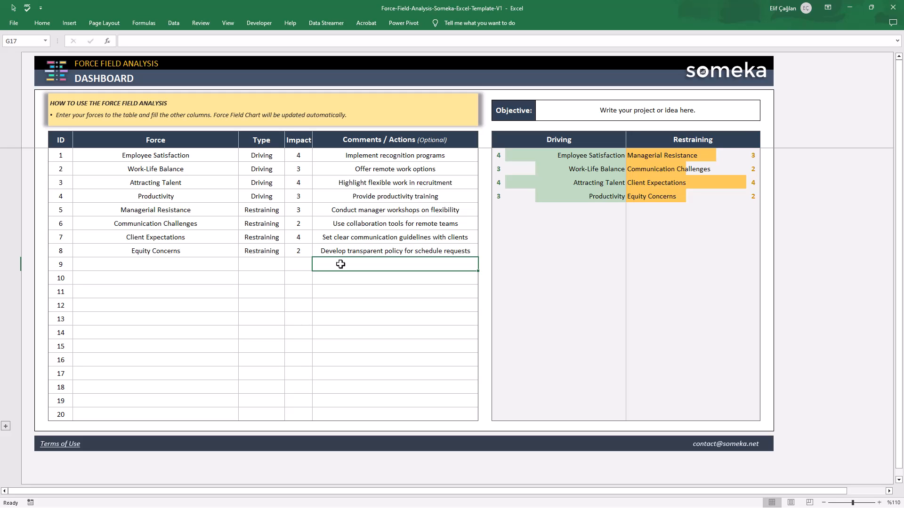
{"action": "left_click", "coordinate": [32, 155]}
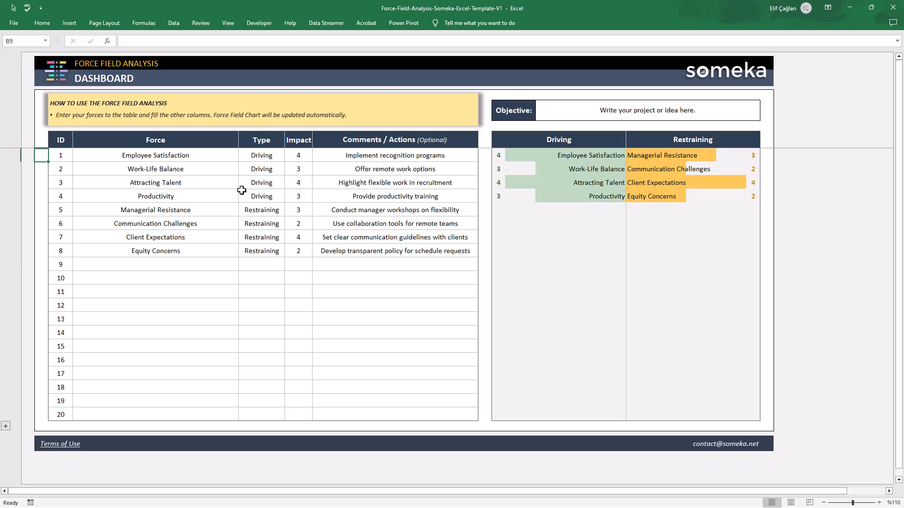
{"action": "mouse_move", "coordinate": [562, 200]}
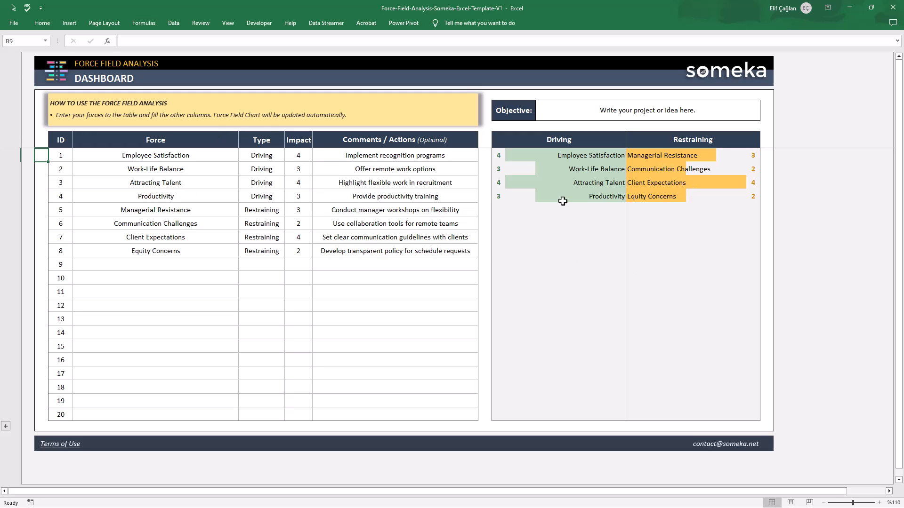
{"action": "mouse_move", "coordinate": [589, 198]}
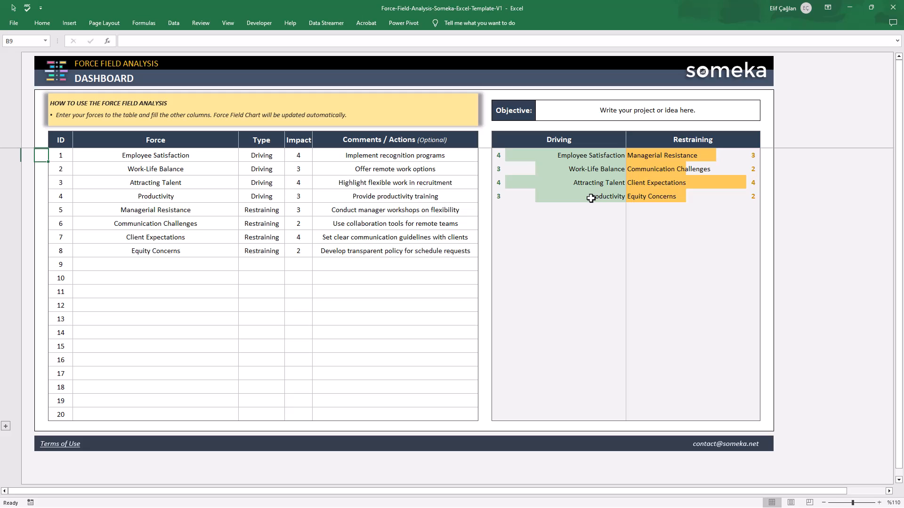
{"action": "mouse_move", "coordinate": [657, 207]}
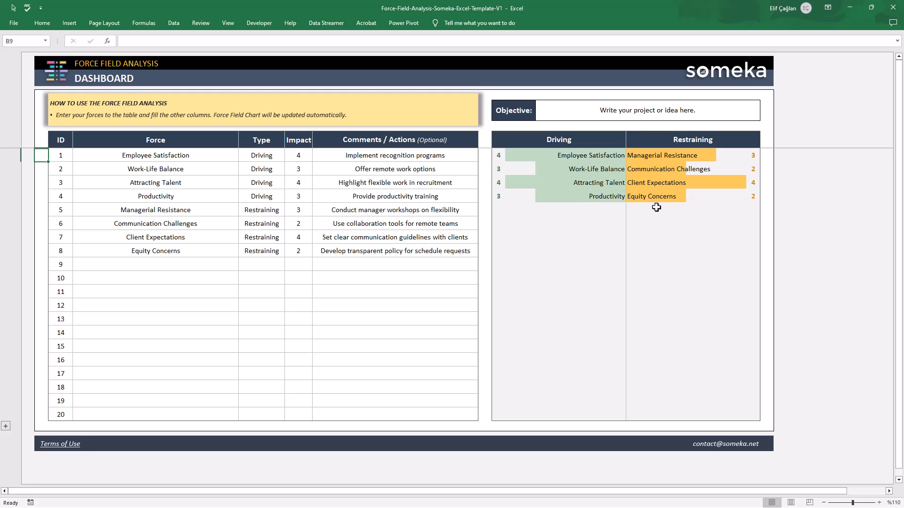
{"action": "mouse_move", "coordinate": [632, 185]}
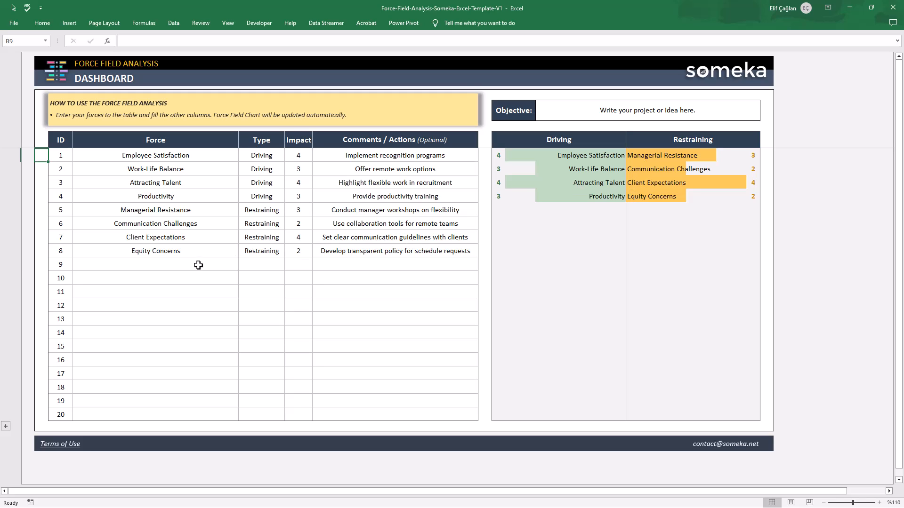
Step: Add the High budget, Motivation and Time forces with types, impacts and comments in rows 9-11
{"action": "left_click", "coordinate": [287, 265]}
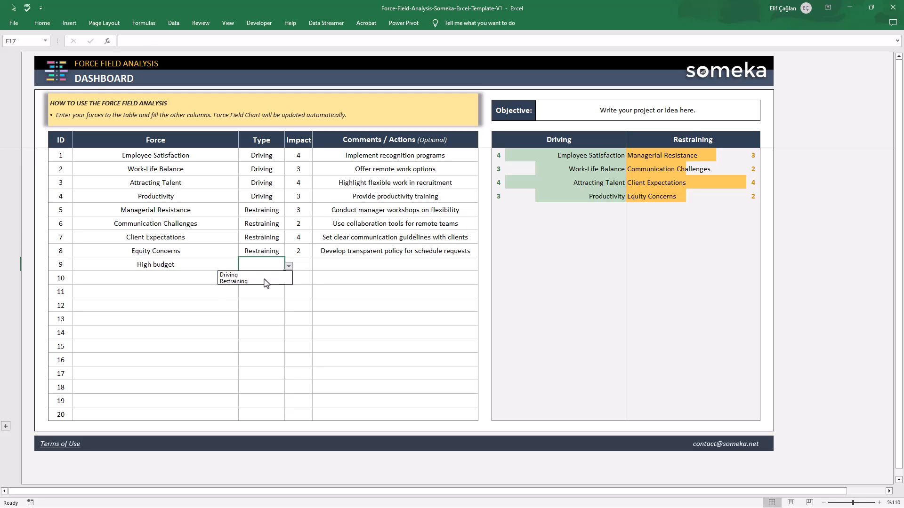
{"action": "type", "text": "We'll allocate 10k for this project"}
{"action": "left_click", "coordinate": [155, 277]}
{"action": "type", "text": "Motivation"}
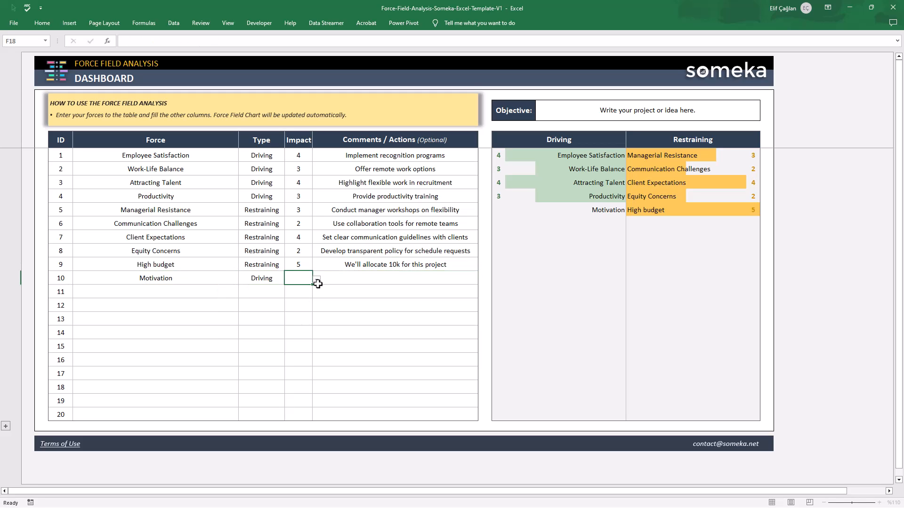
{"action": "type", "text": "This policy will"}
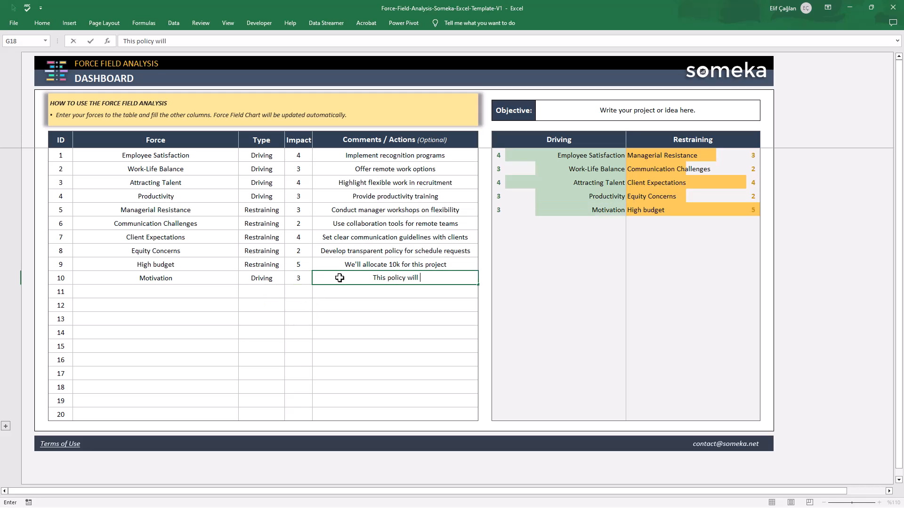
{"action": "type", "text": "boost motivation among employees."}
{"action": "left_click", "coordinate": [395, 291]}
{"action": "type", "text": "It will take at least 3 months."}
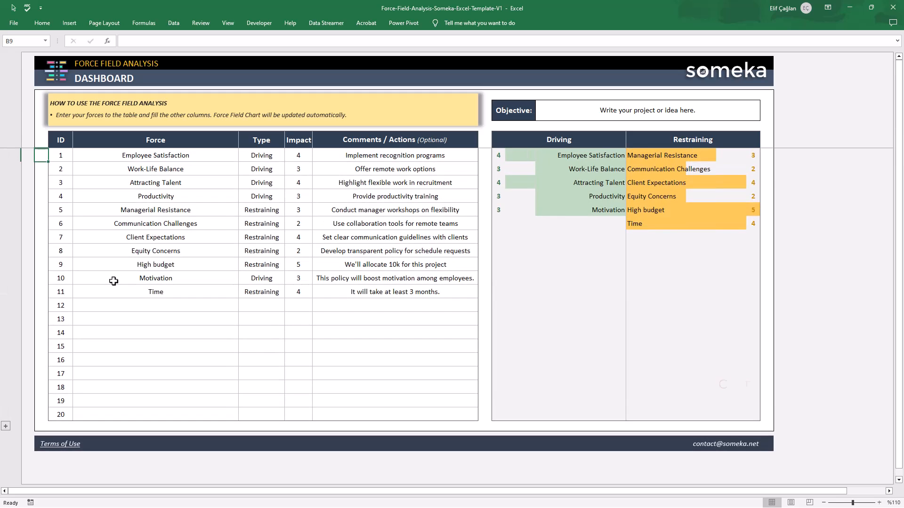
Step: Bring up the print preview of the dashboard with Ctrl+P
{"action": "key", "text": "Ctrl+p"}
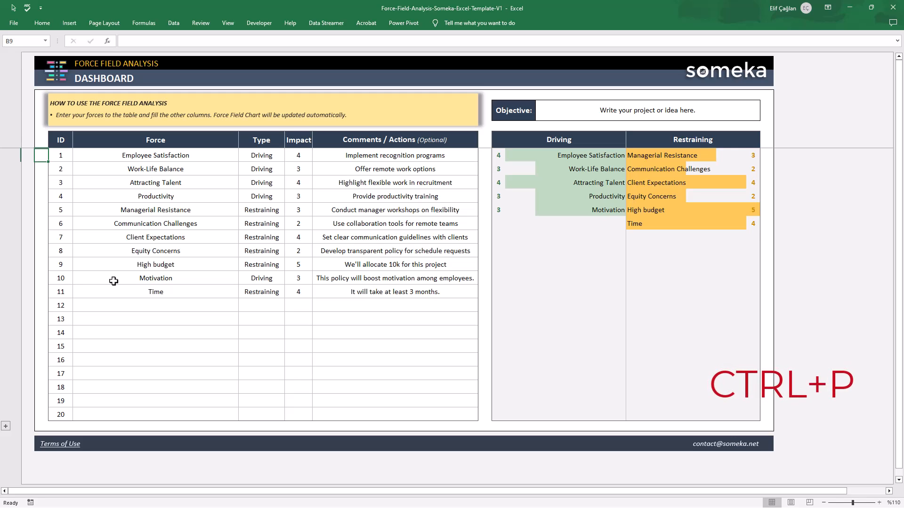
{"action": "key", "text": "ctrl+p"}
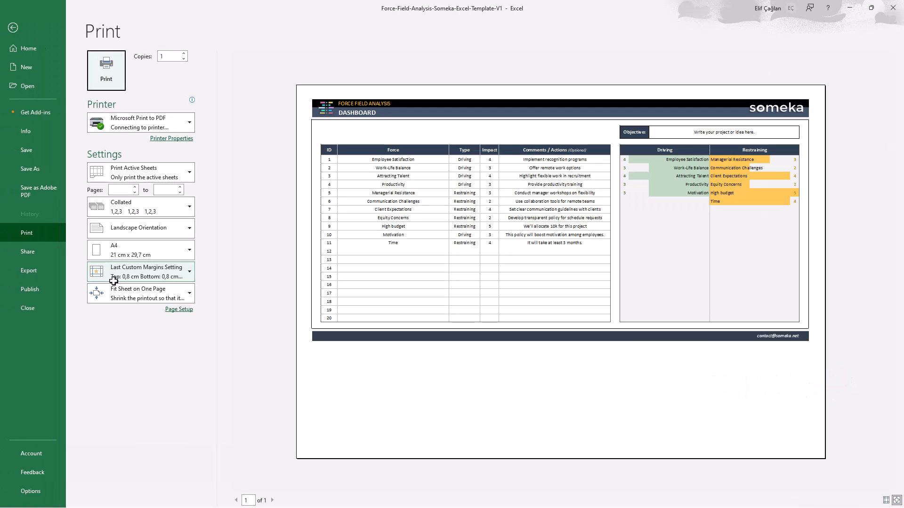